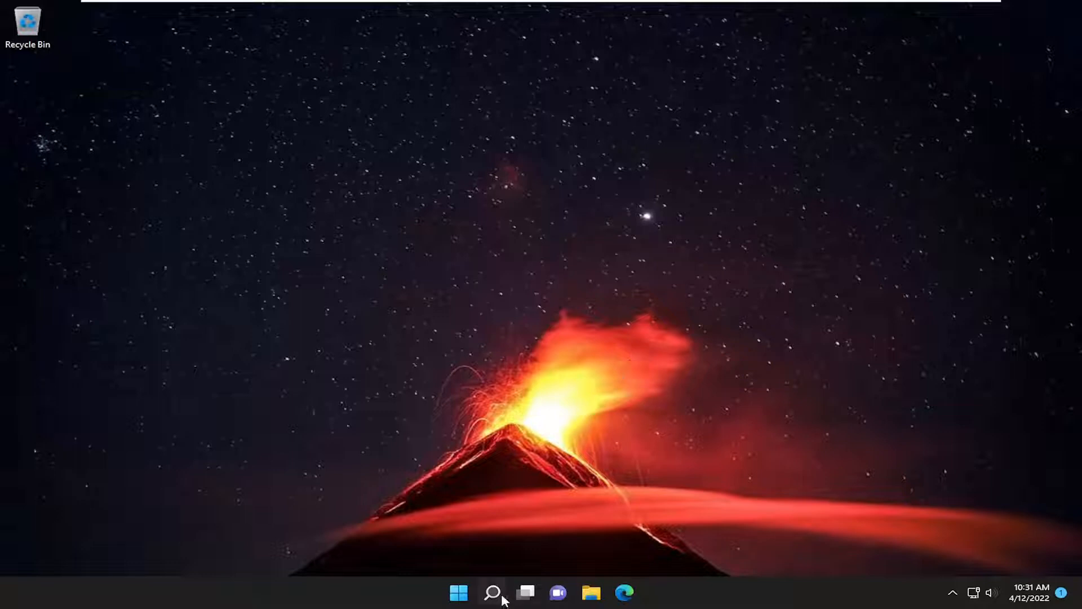
Launch the Settings app from a taskbar search for 'setti'
type("settings")
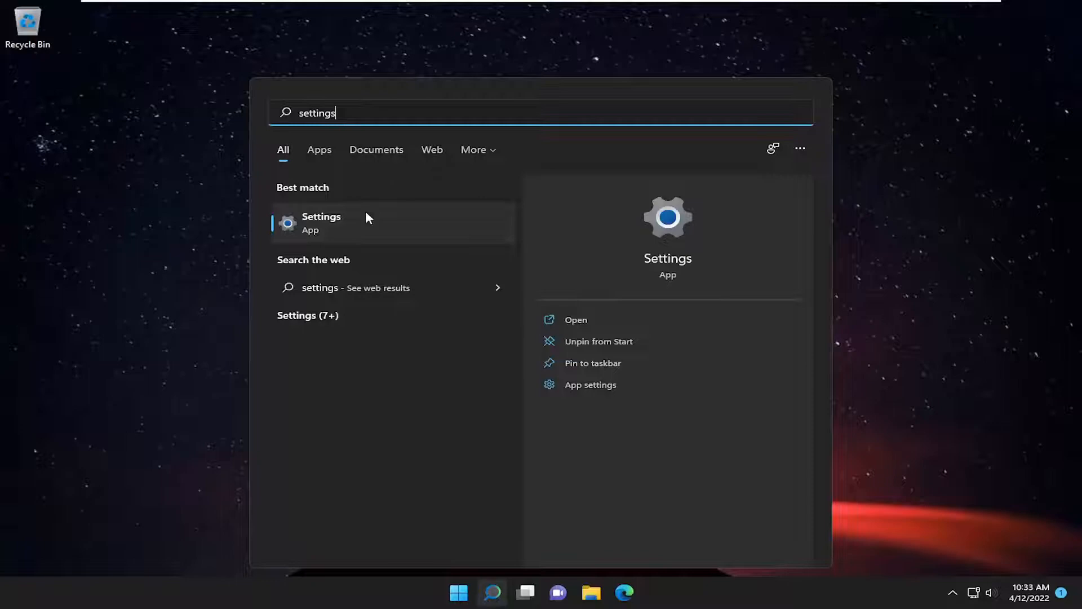
left_click(321, 222)
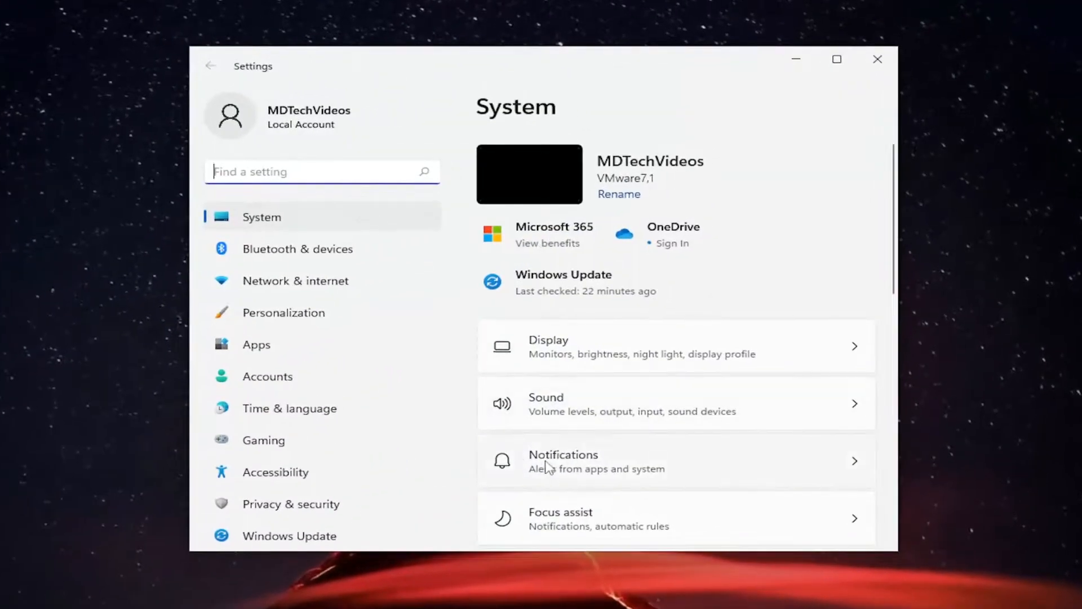
Under Notifications, switch Microsoft Store notifications Off and then back On
left_click(563, 461)
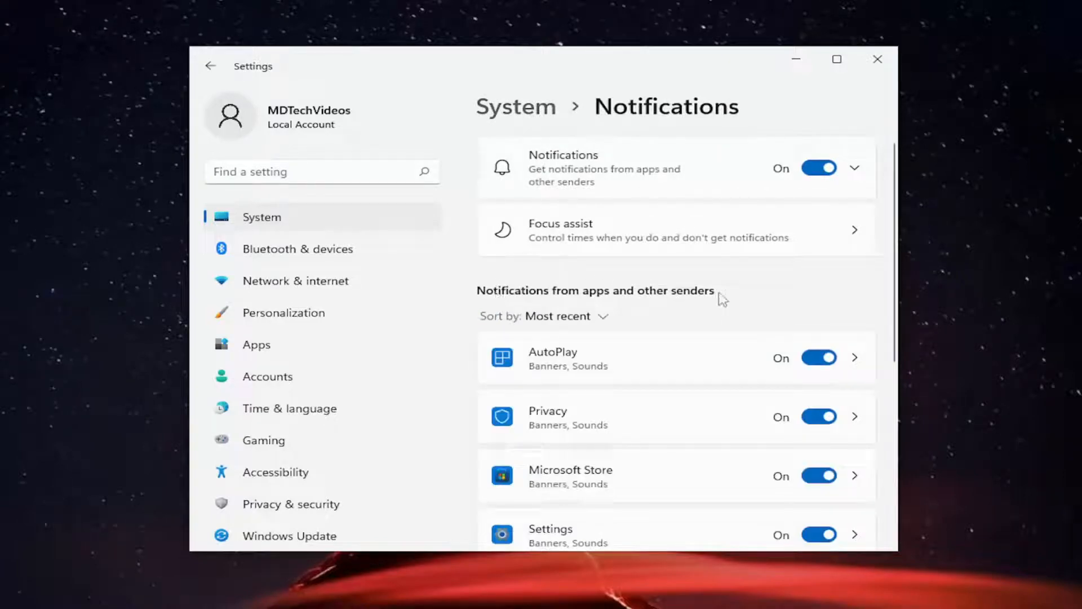
scroll("down", 3)
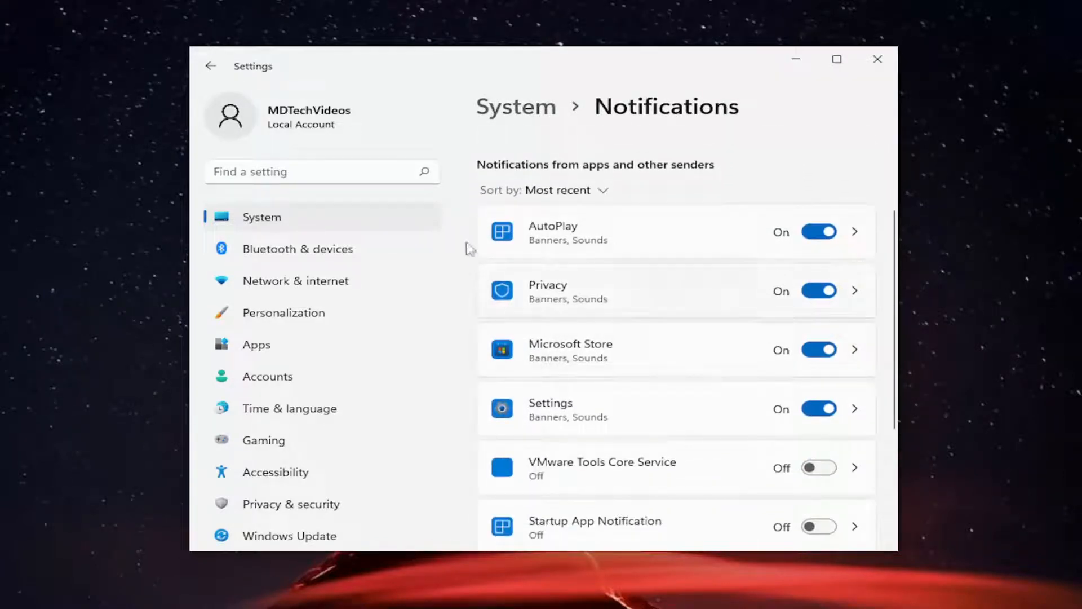
mouse_move(771, 295)
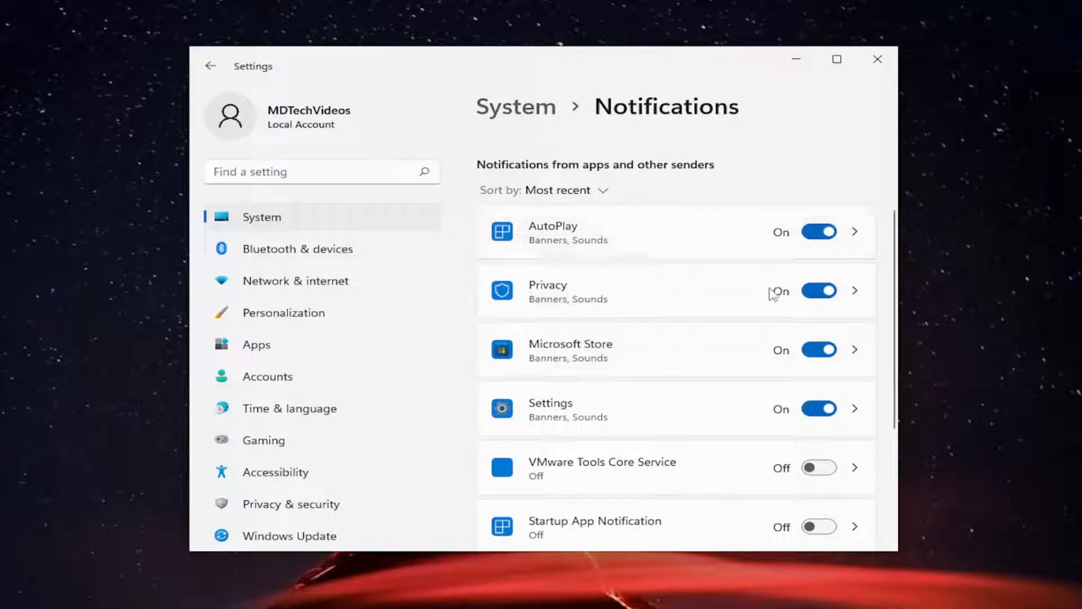
mouse_move(642, 403)
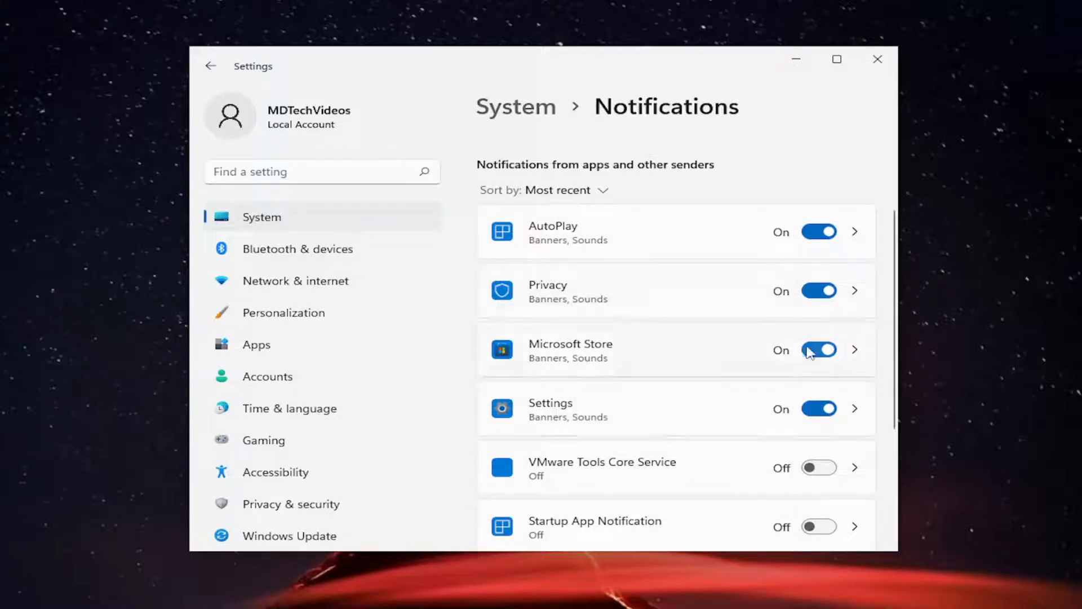
left_click(819, 350)
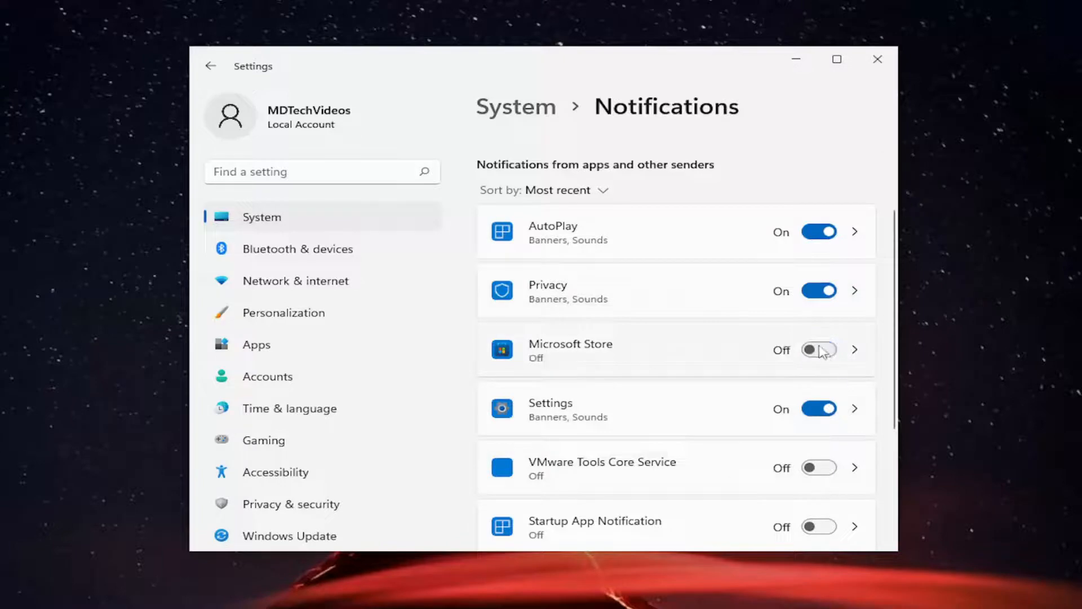
left_click(818, 350)
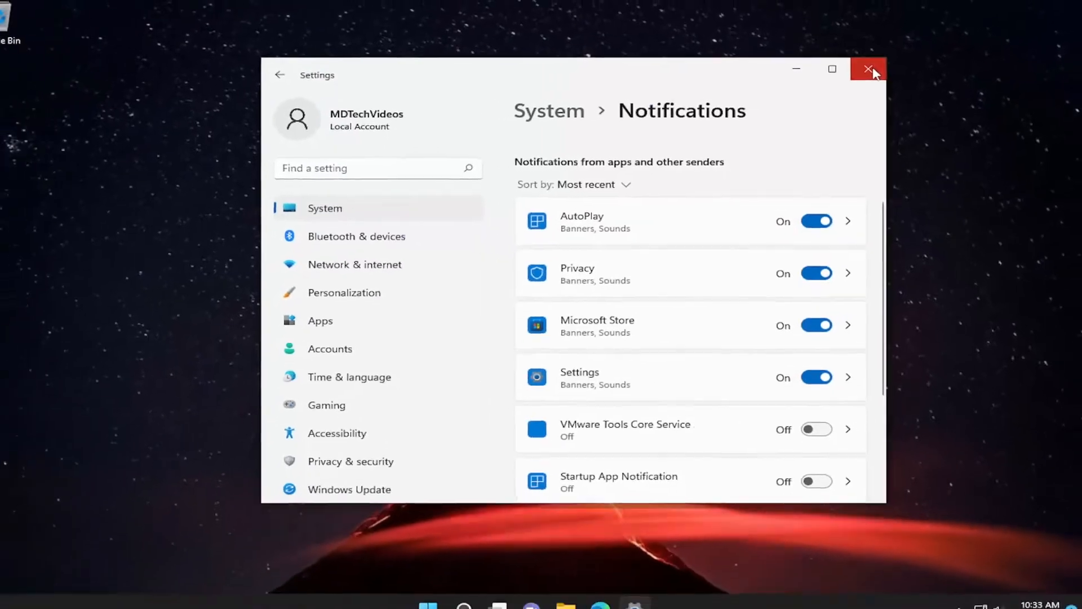
Close the Settings window, returning to the desktop
left_click(869, 69)
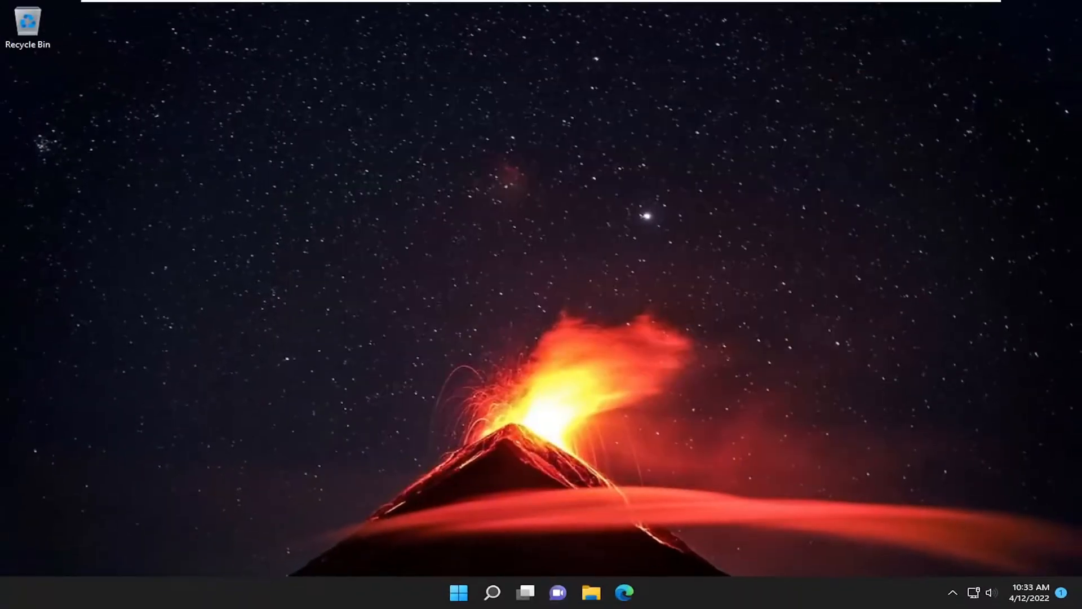